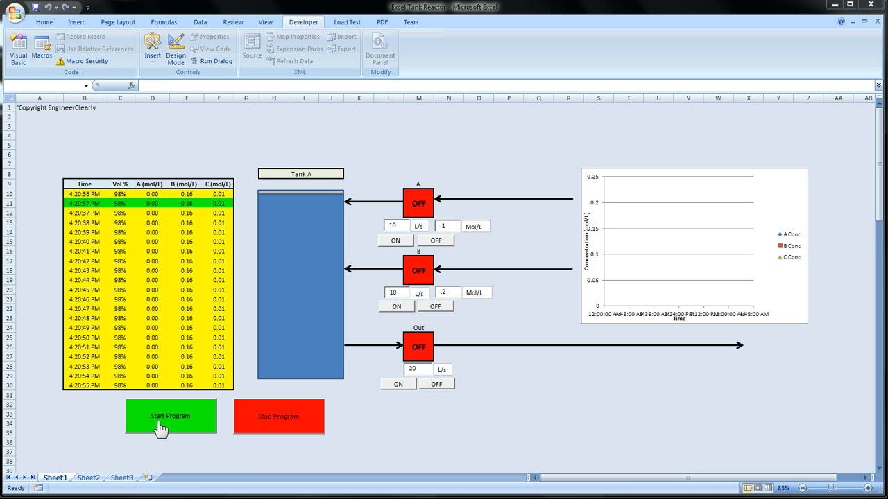
Start the reactor simulation and switch pump A on at 20 L/s.
click(170, 416)
text(20)
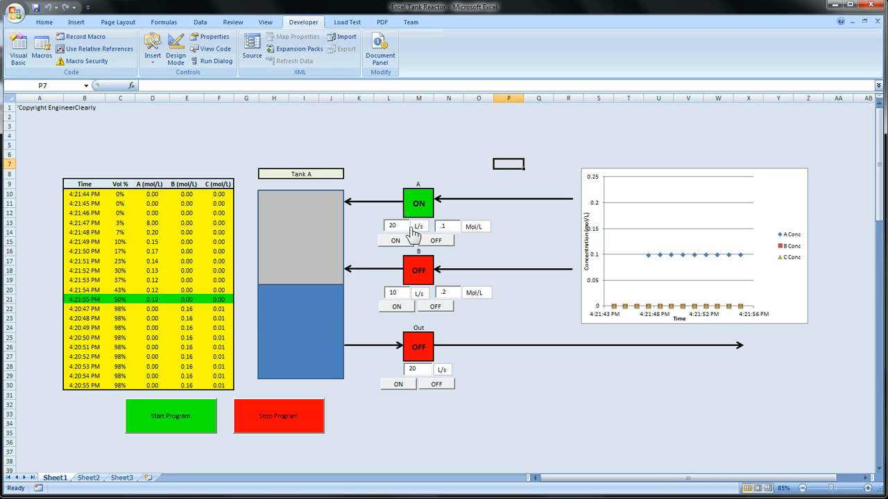
click(396, 305)
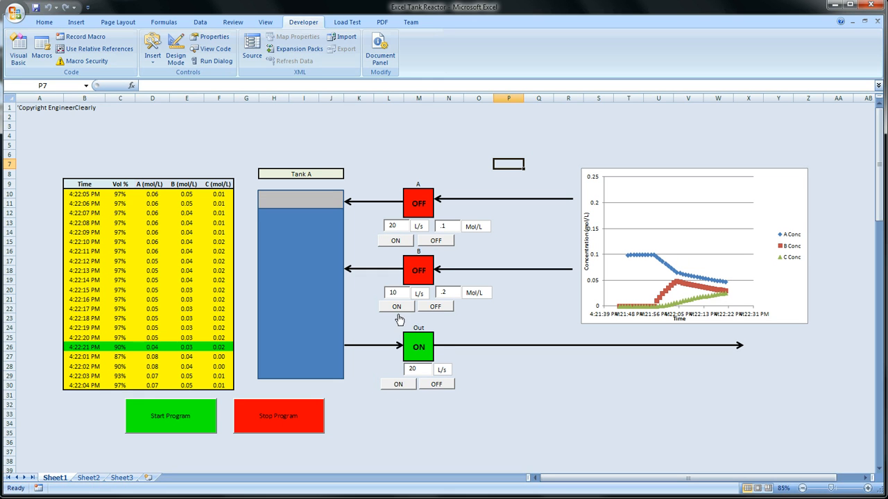
Switch pump B on and change pump A's flow rate to 10 L/s.
click(395, 240)
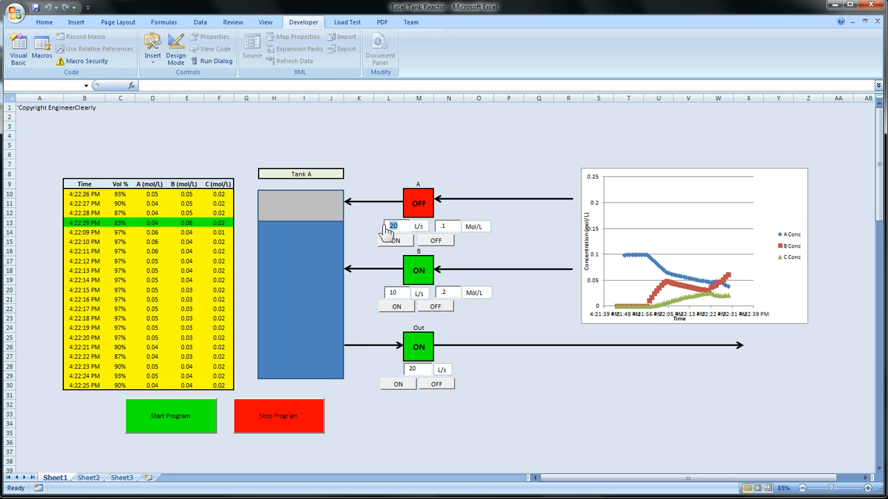
click(395, 240)
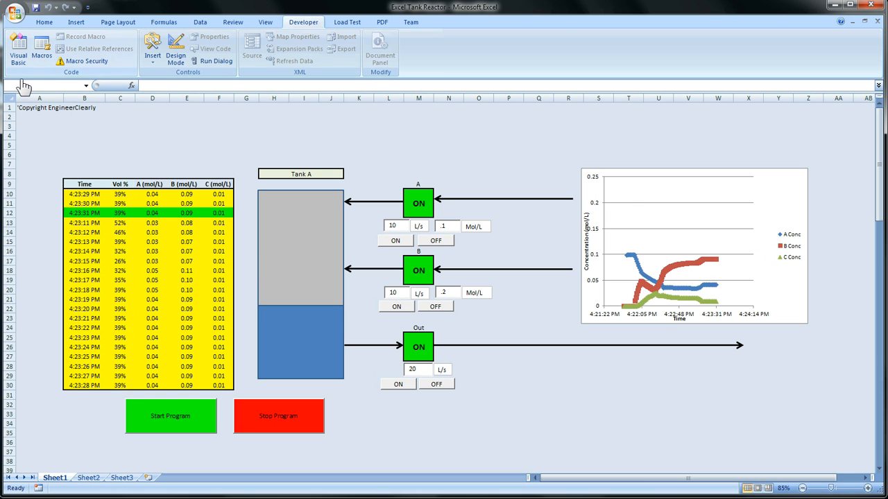
click(18, 48)
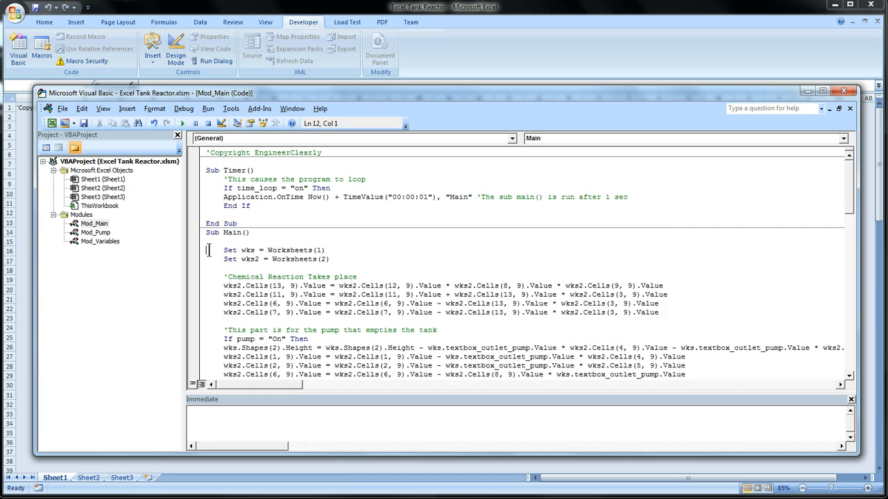
scroll(down, 3)
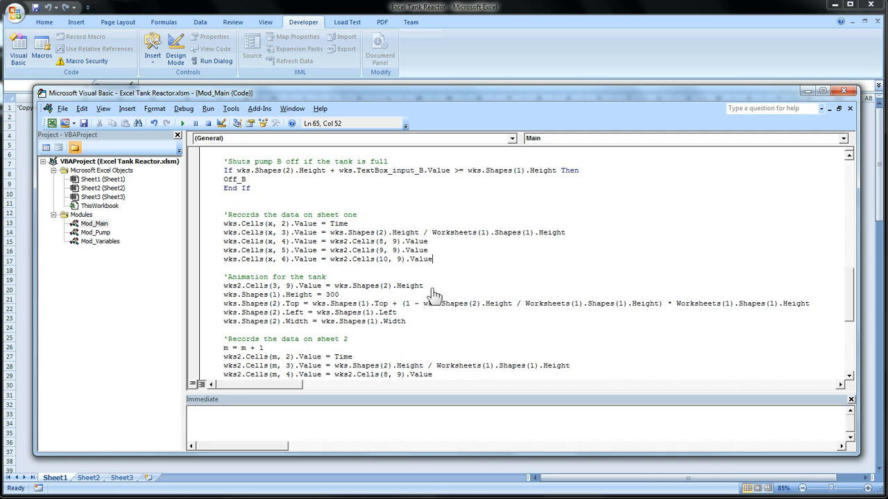
mouse_move(278, 323)
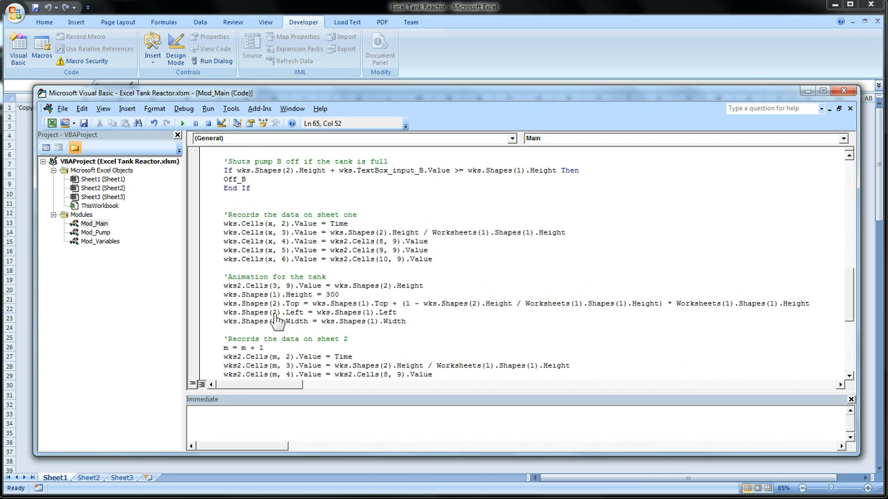
scroll(down, 3)
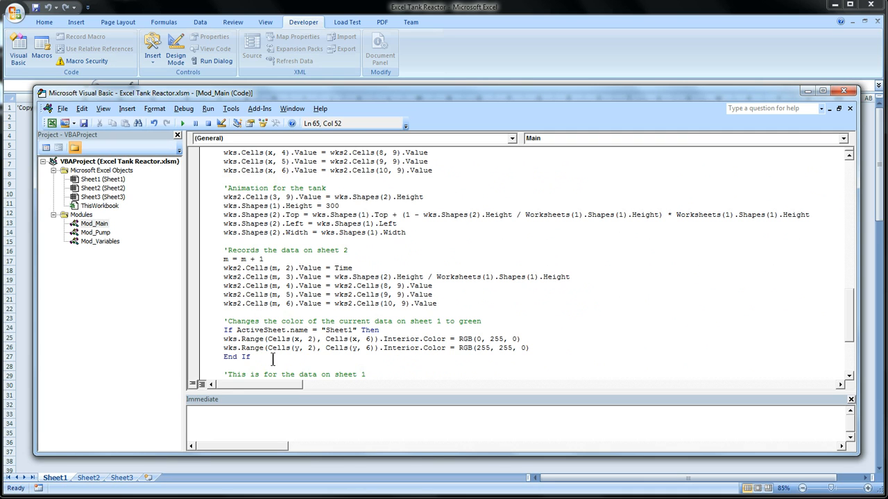
drag(223, 330, 249, 356)
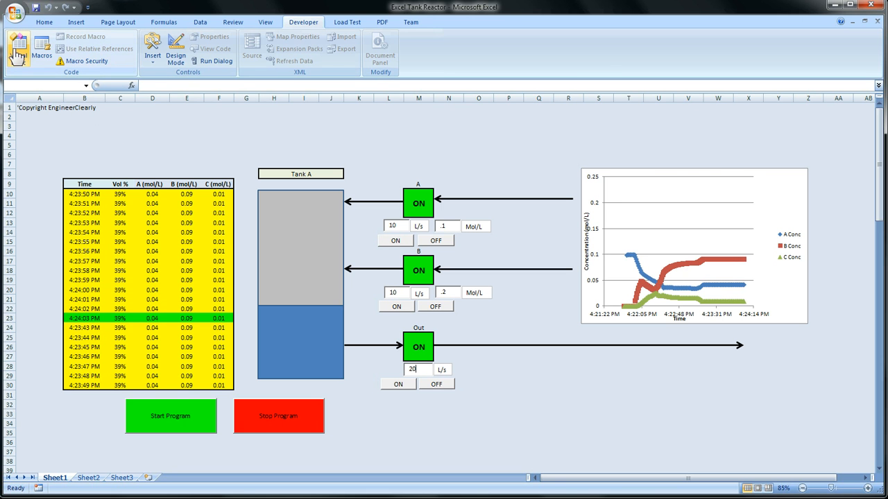
Open the macro code, scroll Sheet2's logged times, volumes and concentrations, then scroll Mod_Main.
click(17, 47)
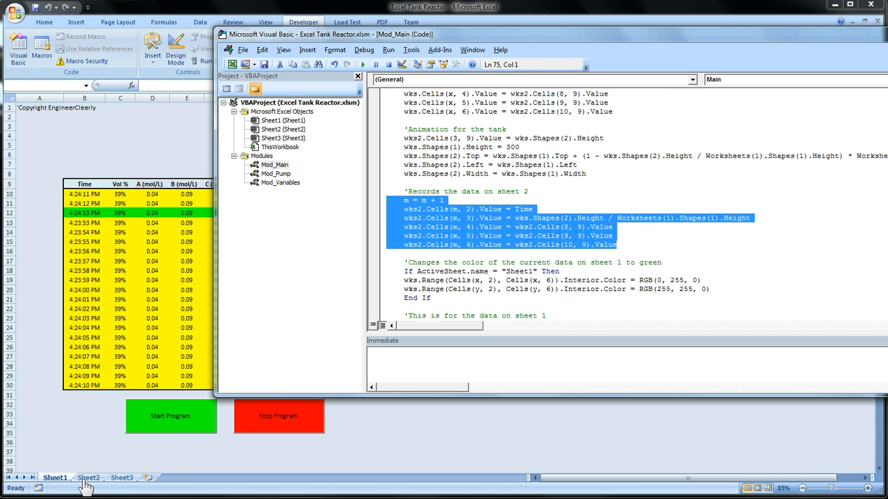
click(88, 478)
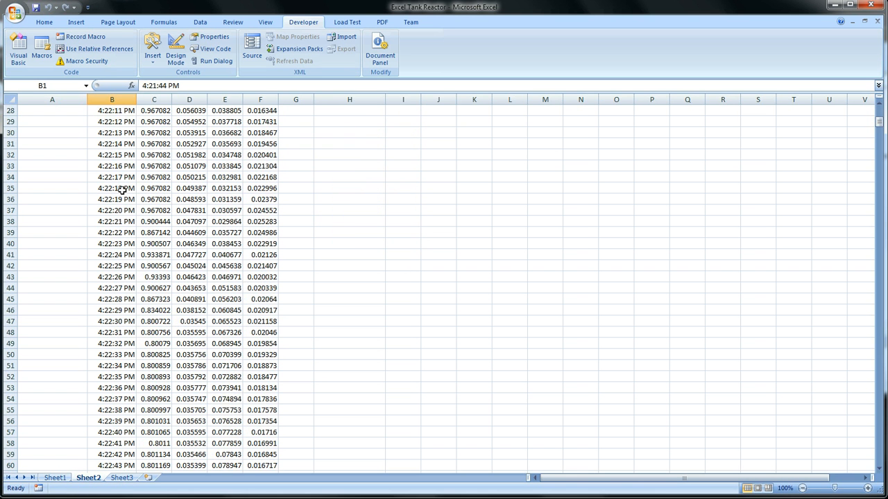
scroll(down, 3)
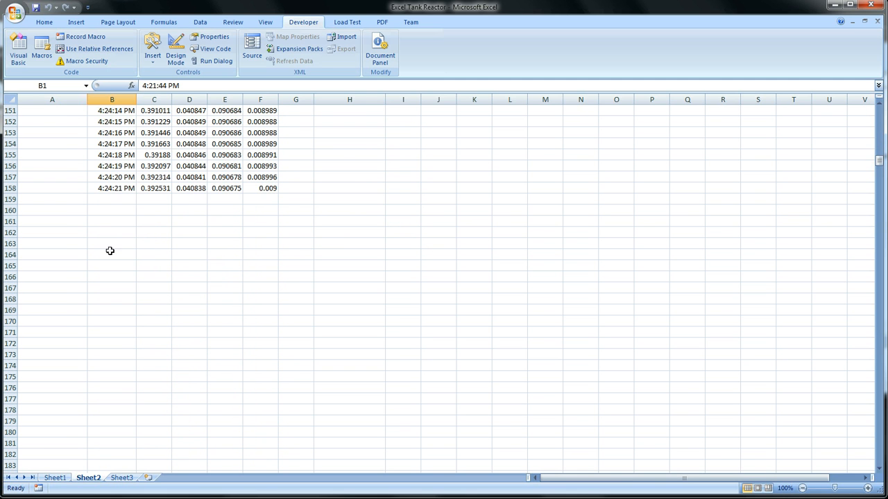
scroll(up, 3)
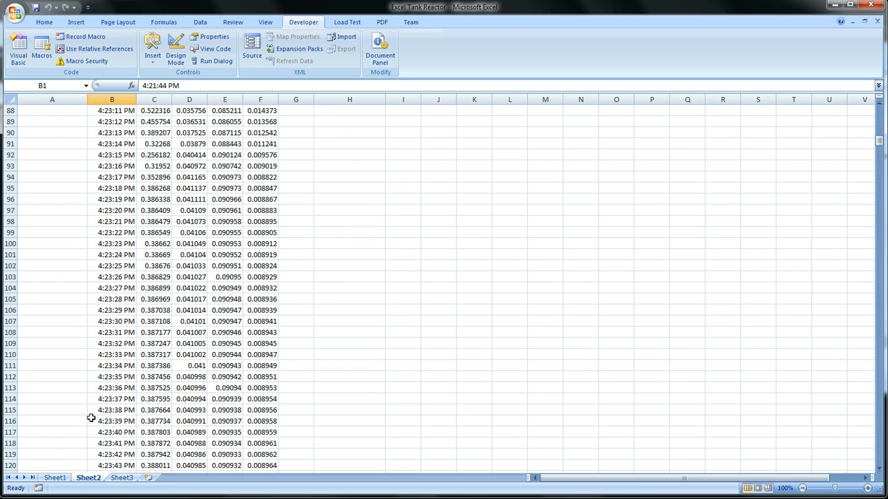
click(18, 49)
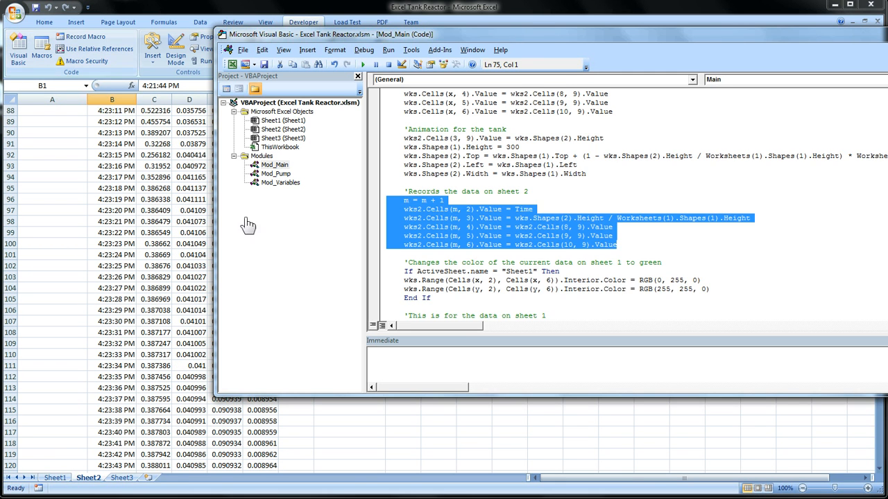
scroll(down, 3)
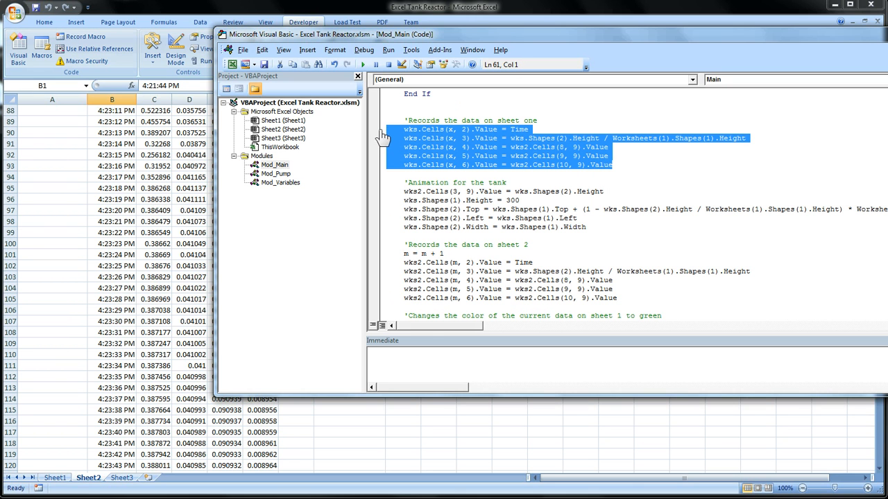
mouse_move(590, 301)
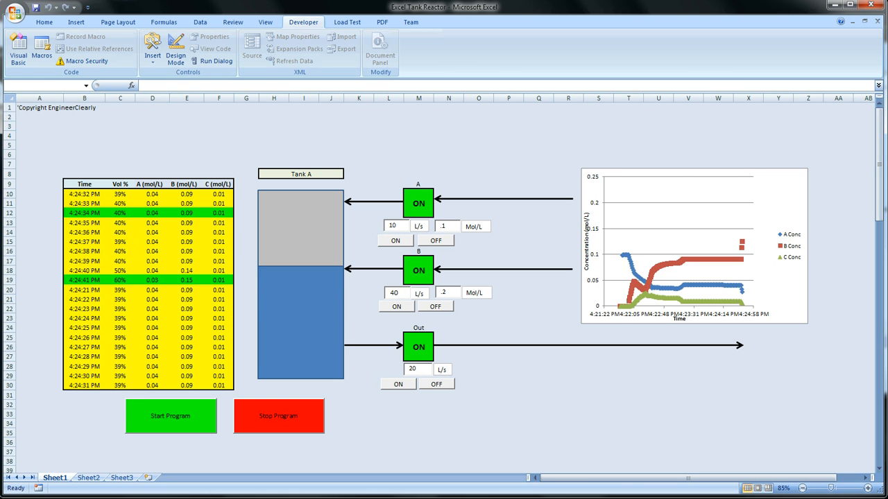
Scroll Mod_Main to the 'Shuts pump B off' block and open the Off_B routine.
click(17, 48)
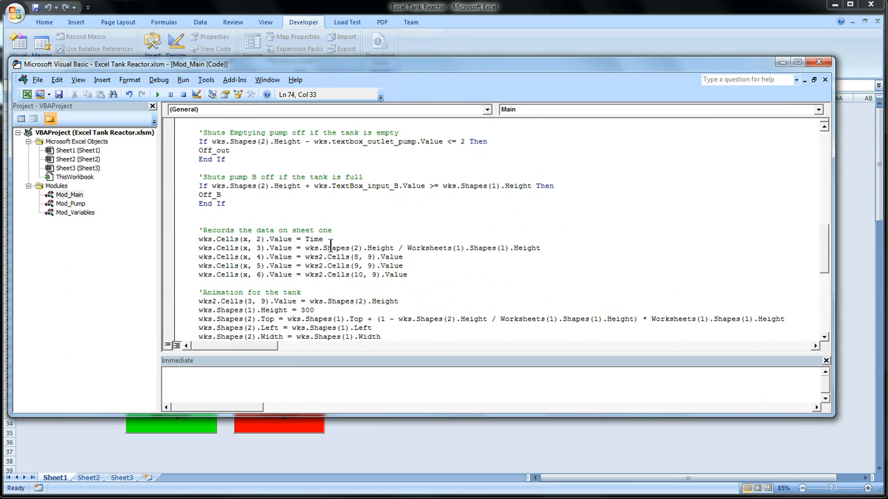
scroll(down, 3)
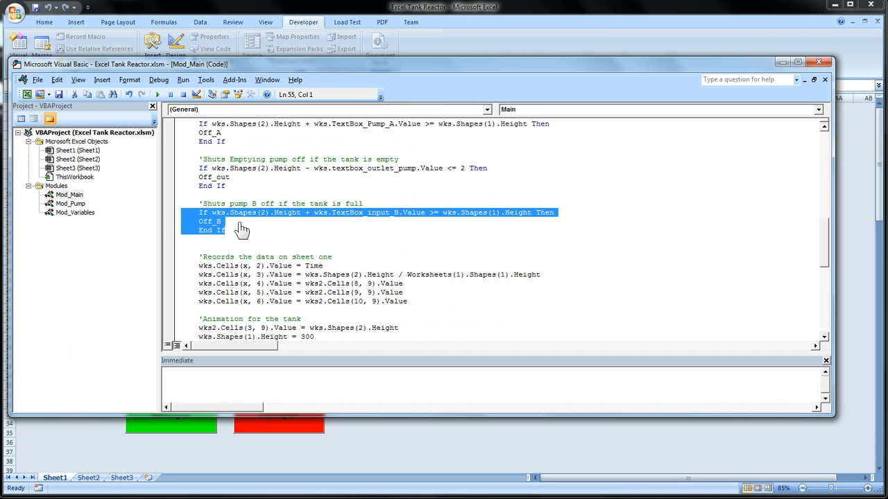
mouse_move(229, 226)
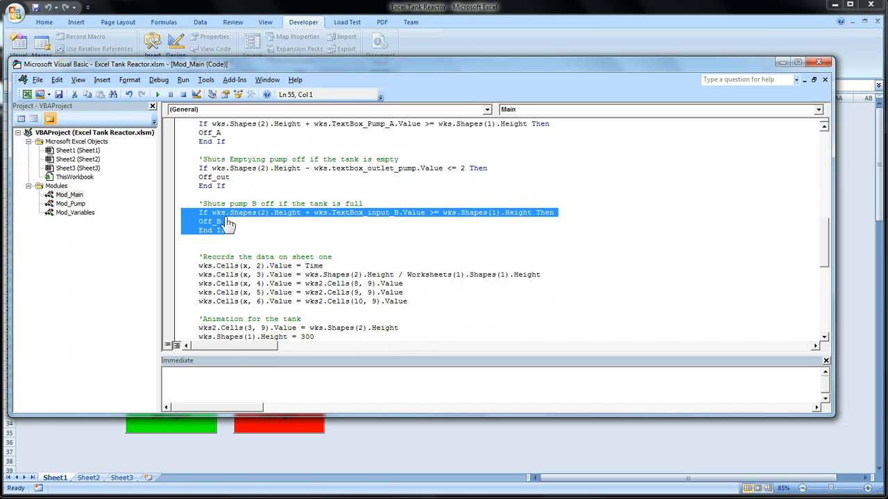
mouse_move(340, 222)
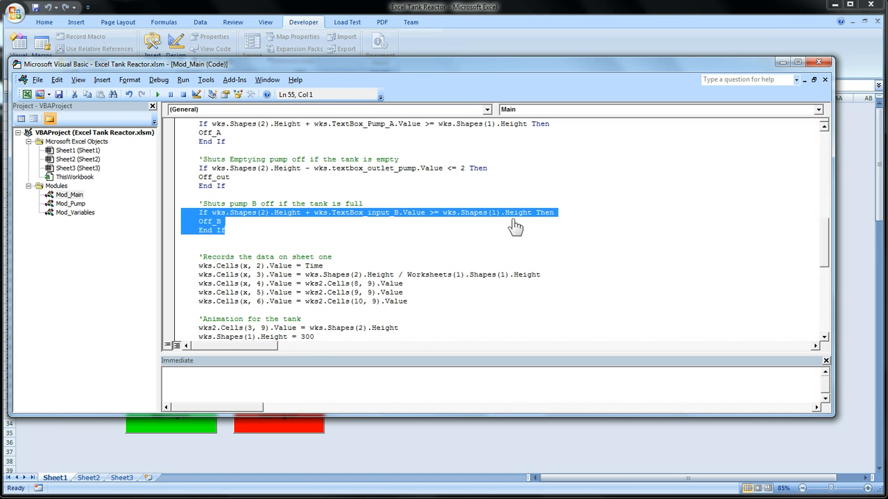
mouse_move(520, 229)
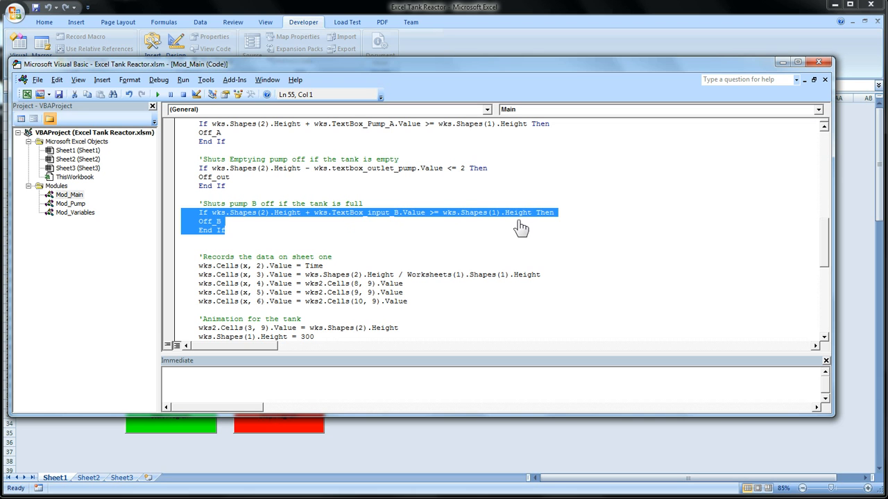
mouse_move(237, 231)
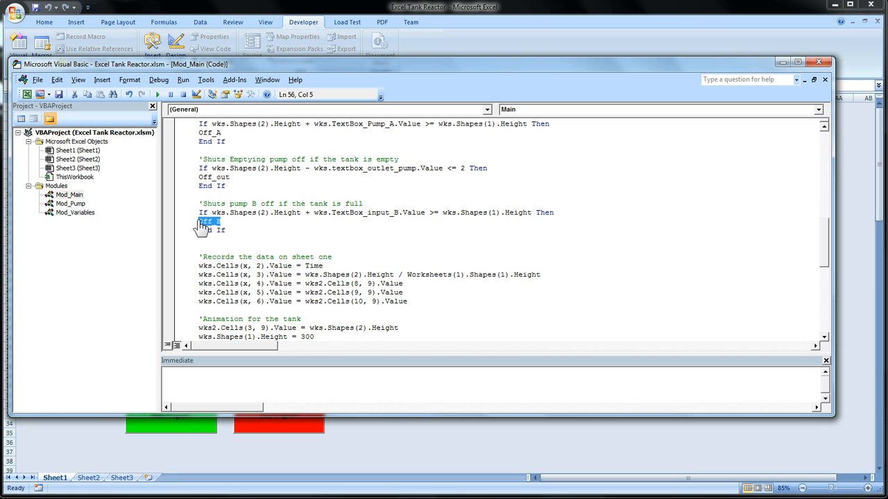
double_click(209, 220)
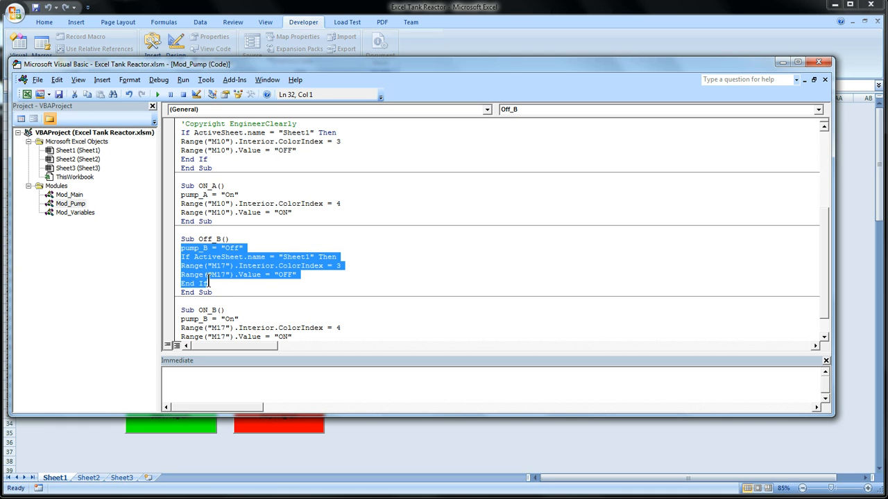
mouse_move(198, 278)
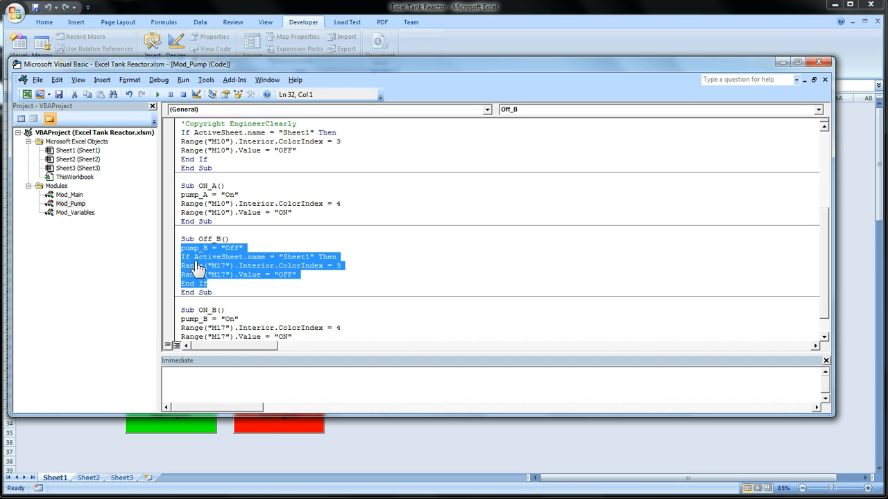
mouse_move(330, 277)
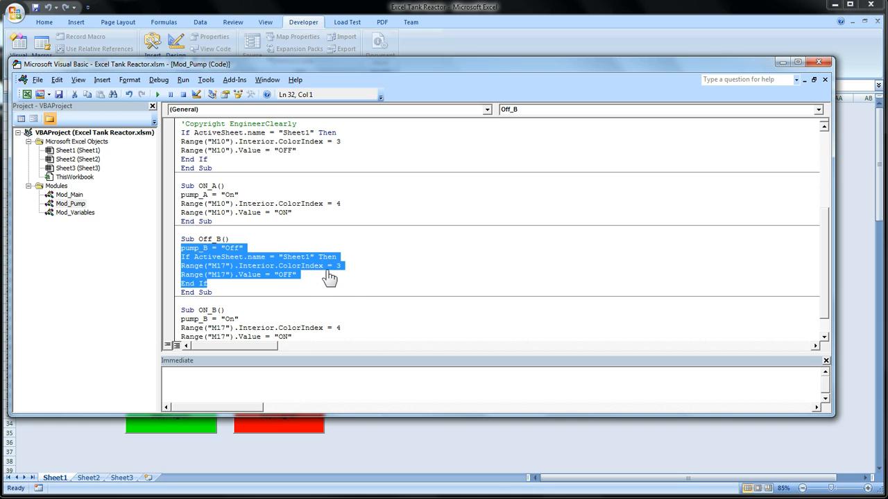
mouse_move(334, 274)
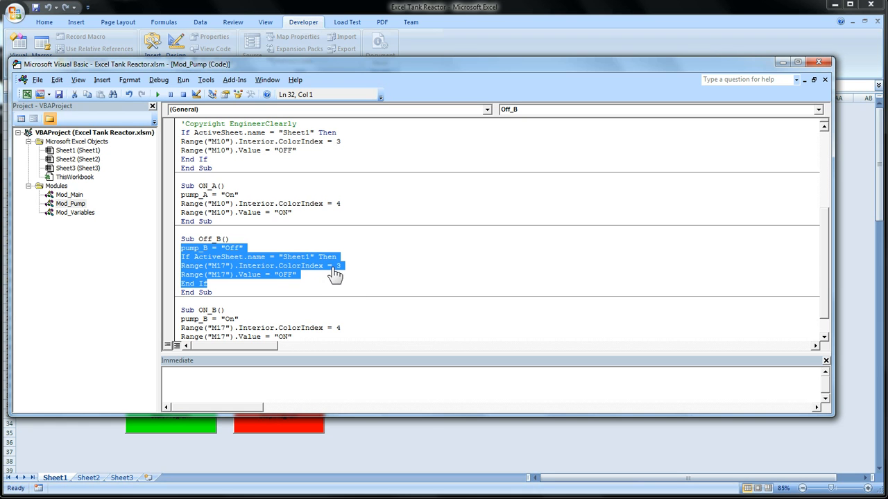
mouse_move(297, 285)
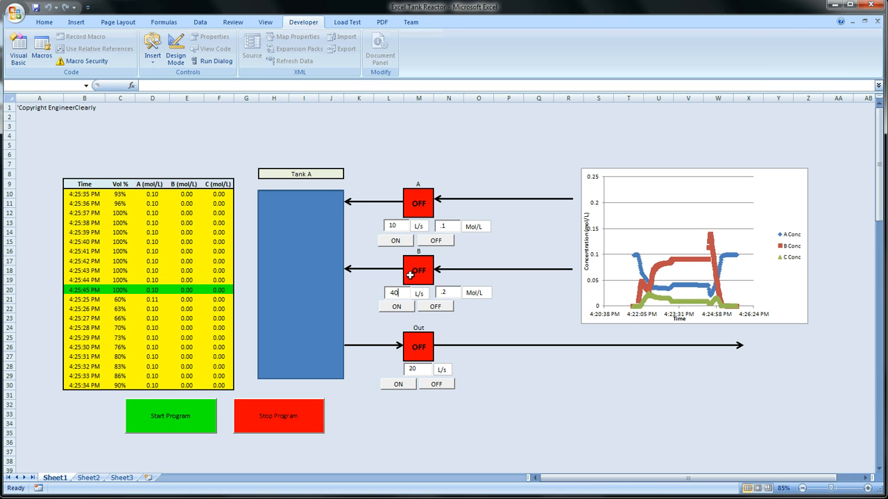
Turn the Out pump on to drain the tank from 140% volume.
click(418, 270)
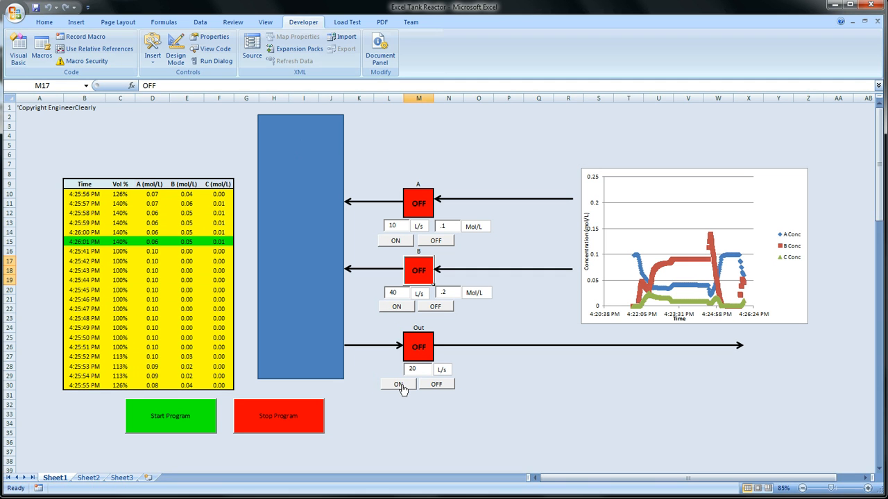
click(397, 384)
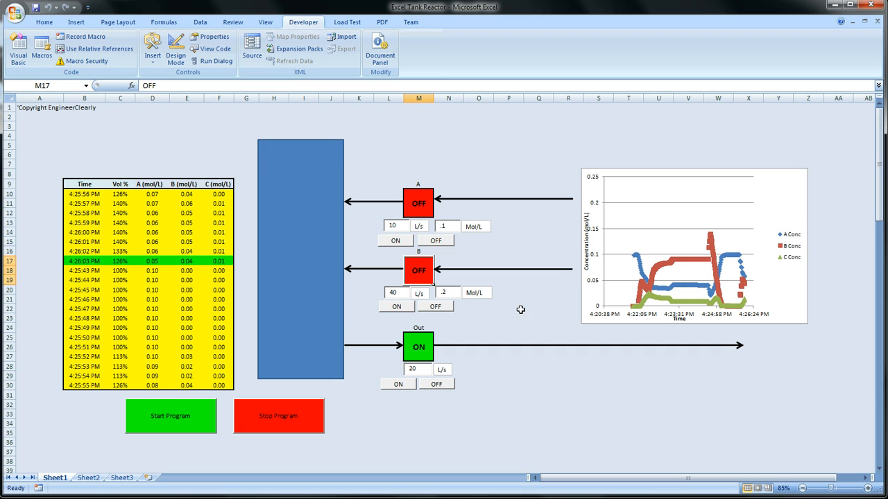